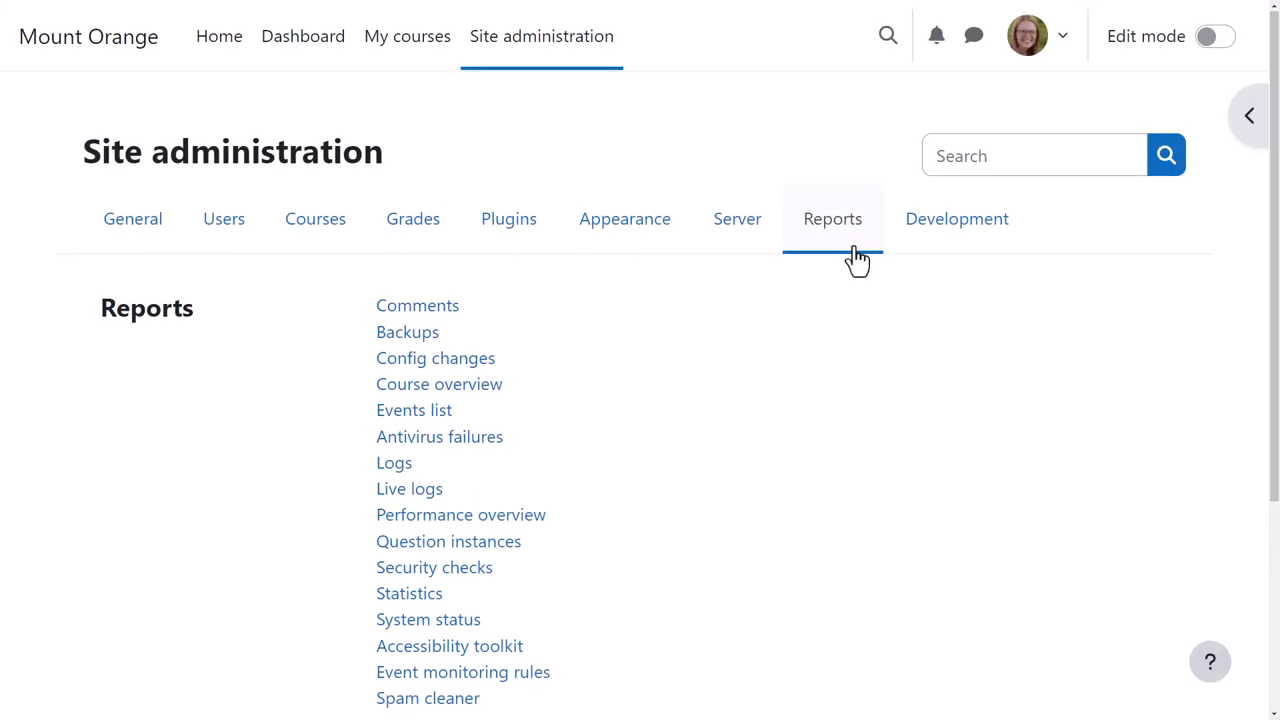
# Step: Go to Custom reports under Report builder in Site administration > Reports
pyautogui.scroll(-3)
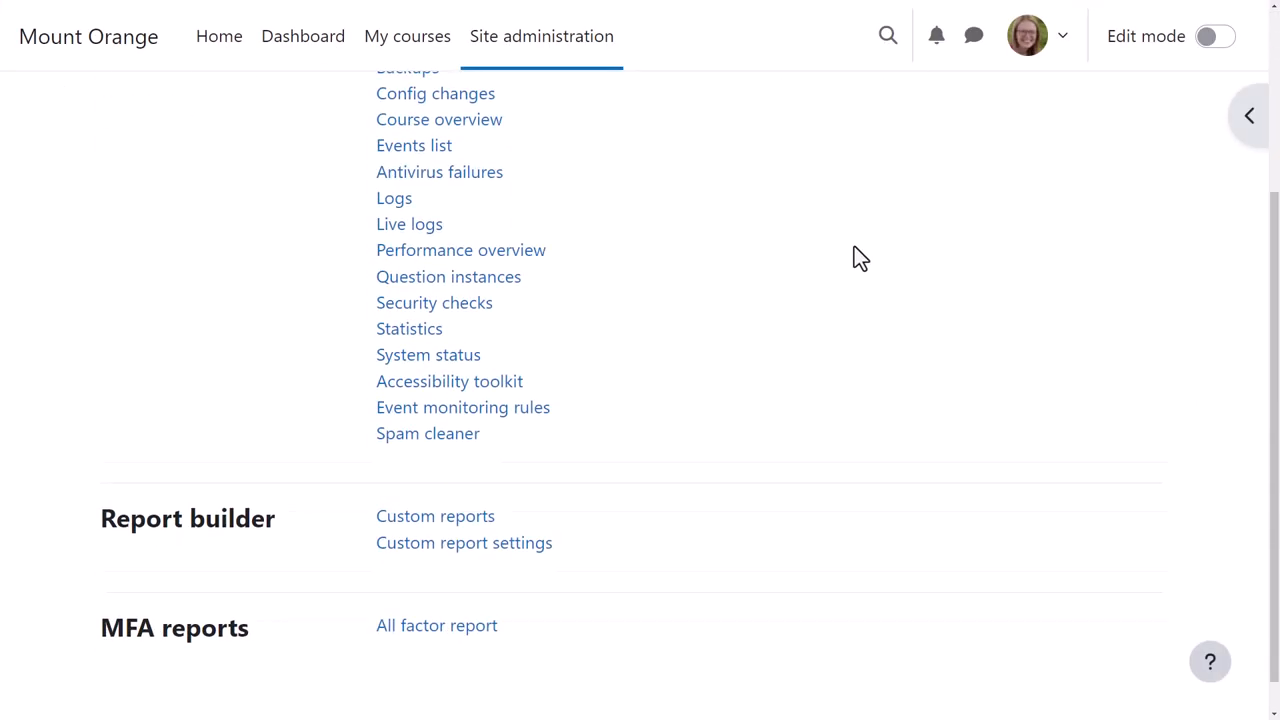
pyautogui.click(436, 516)
pyautogui.write('Fil')
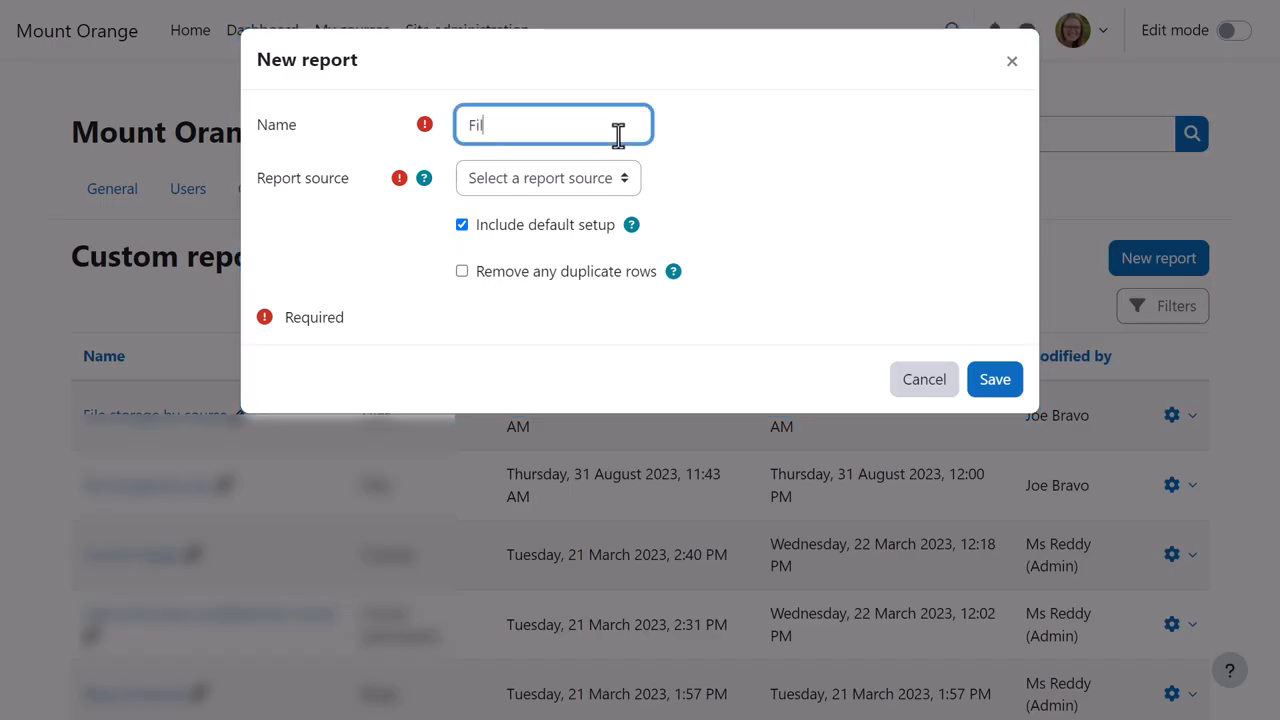
# Step: Choose Files as the report source for the new report
pyautogui.click(548, 178)
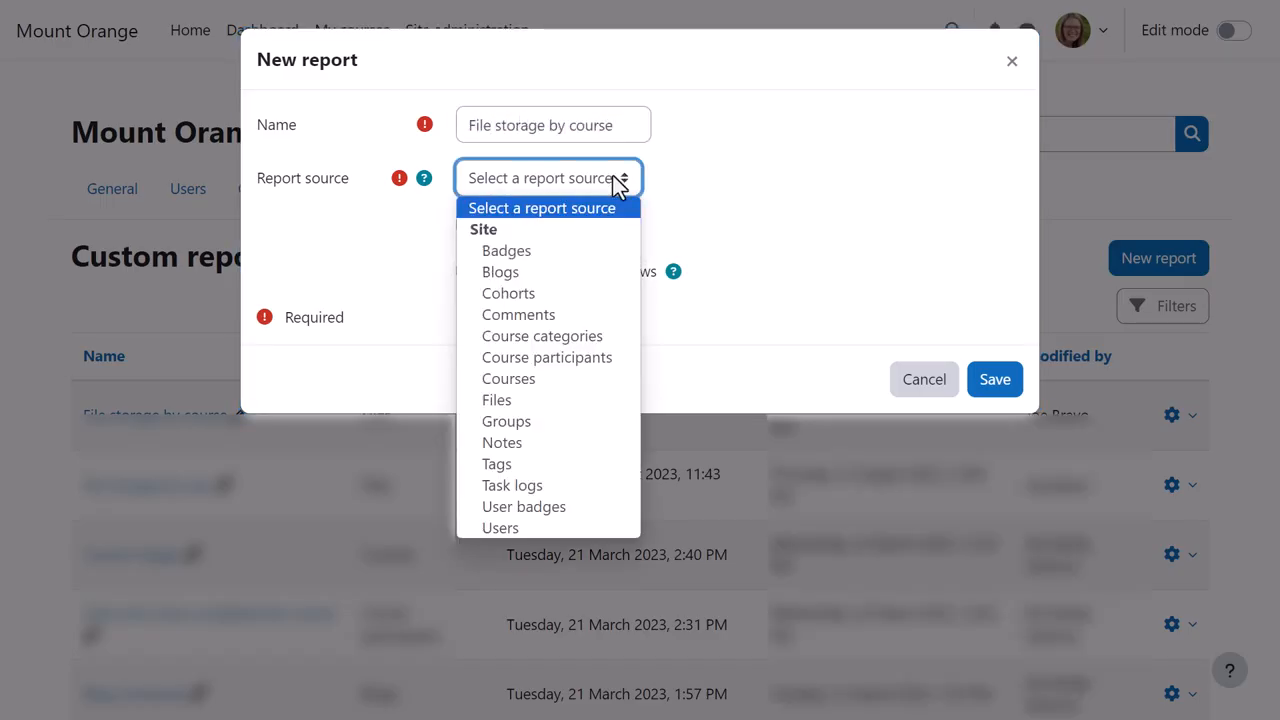
pyautogui.moveTo(496, 400)
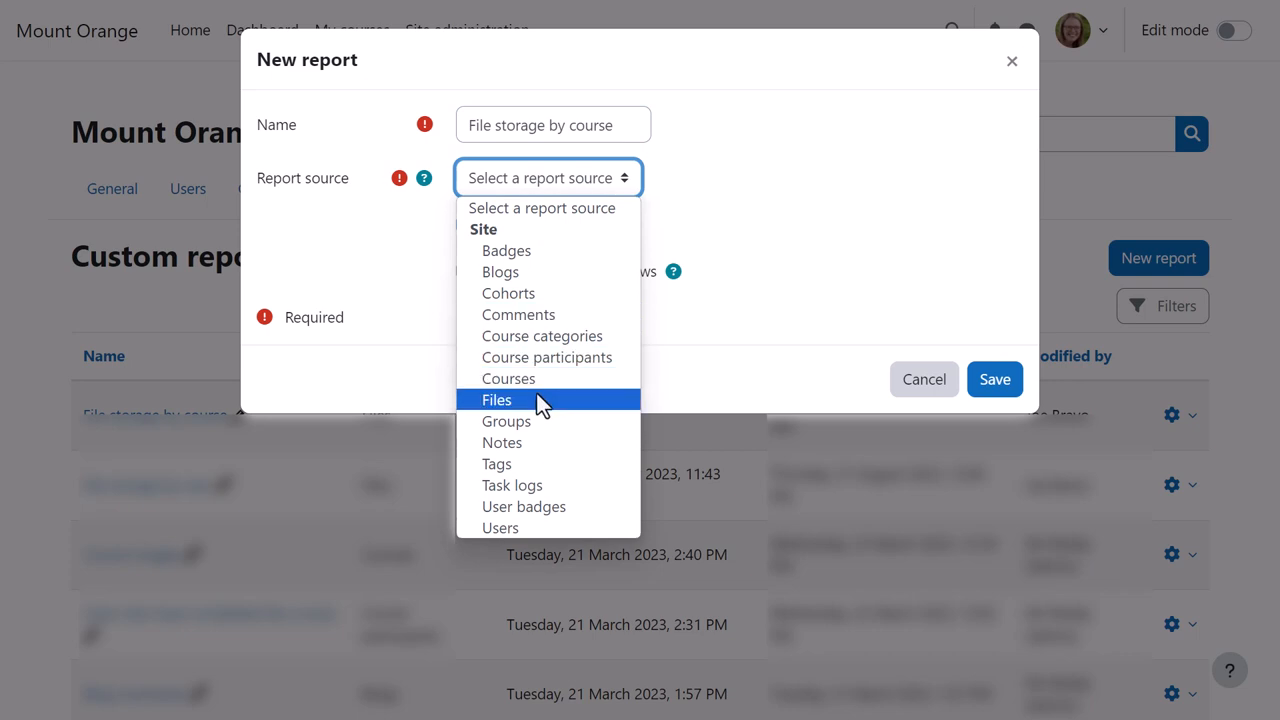
pyautogui.click(496, 400)
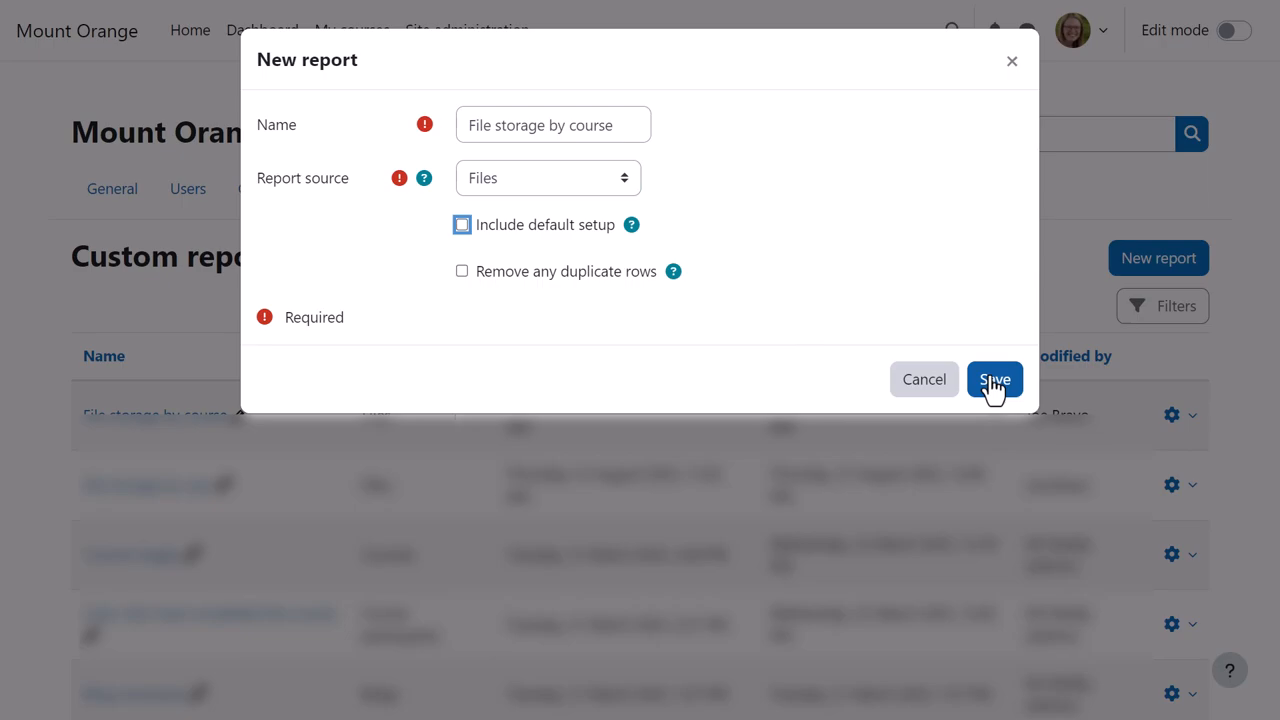
# Step: Add the Filename and Size columns to the report
pyautogui.click(994, 380)
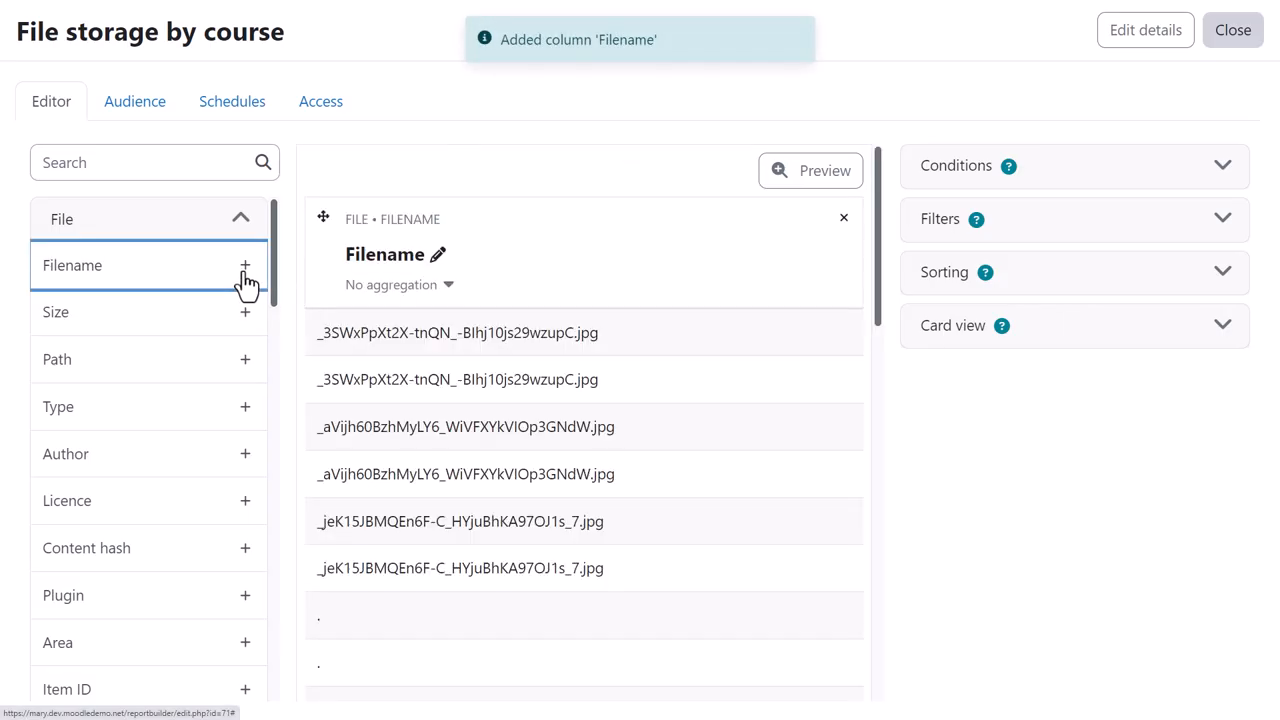
pyautogui.click(244, 312)
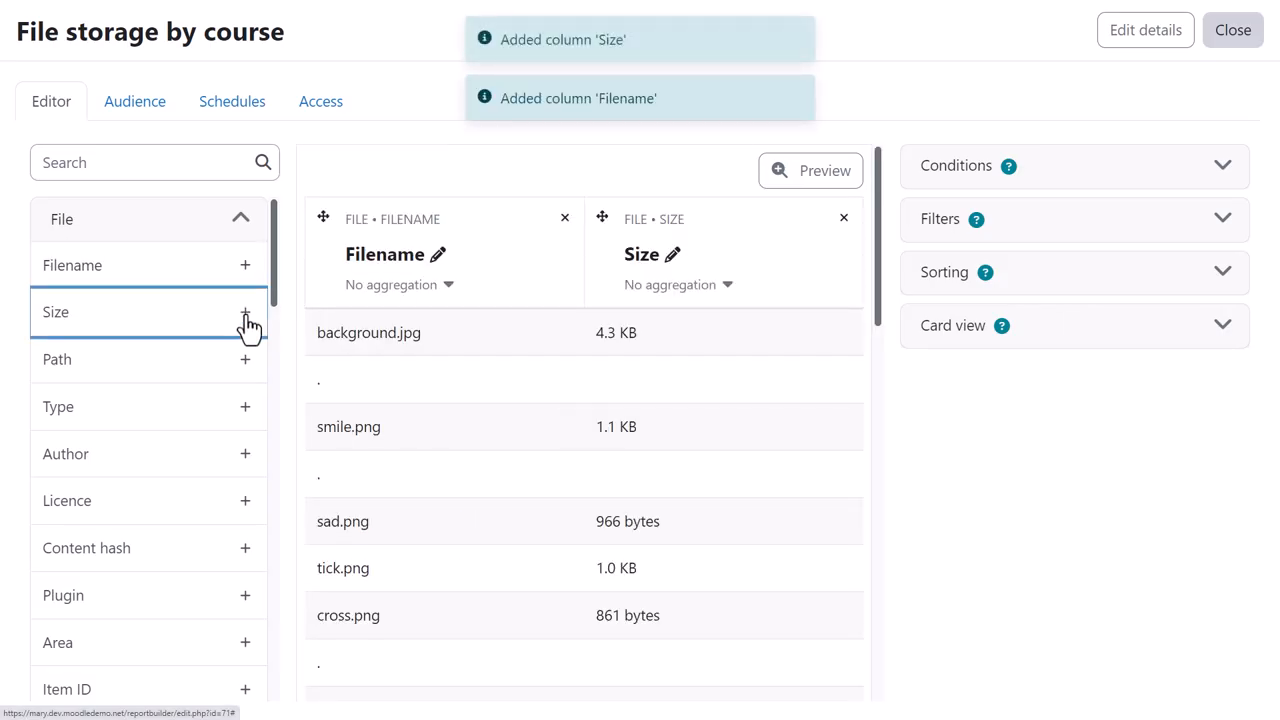
pyautogui.scroll(-3)
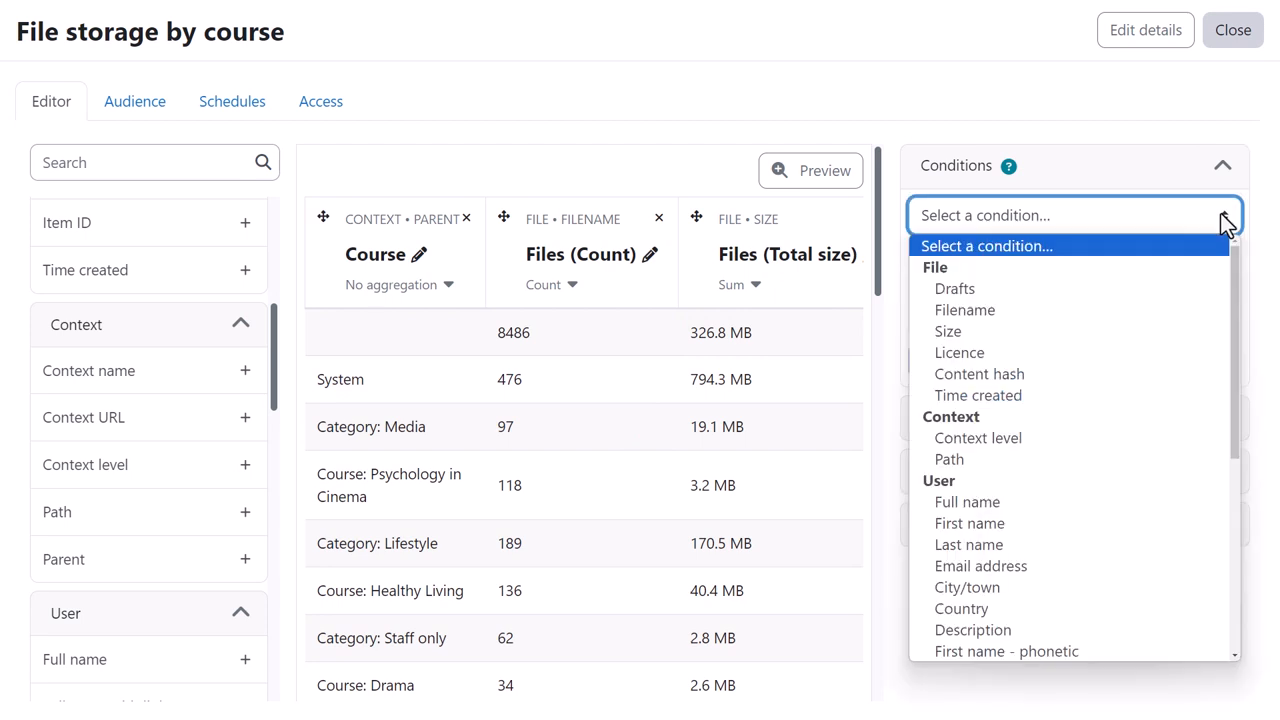
# Step: Add a Context level condition equal to Activity module and apply it
pyautogui.click(976, 436)
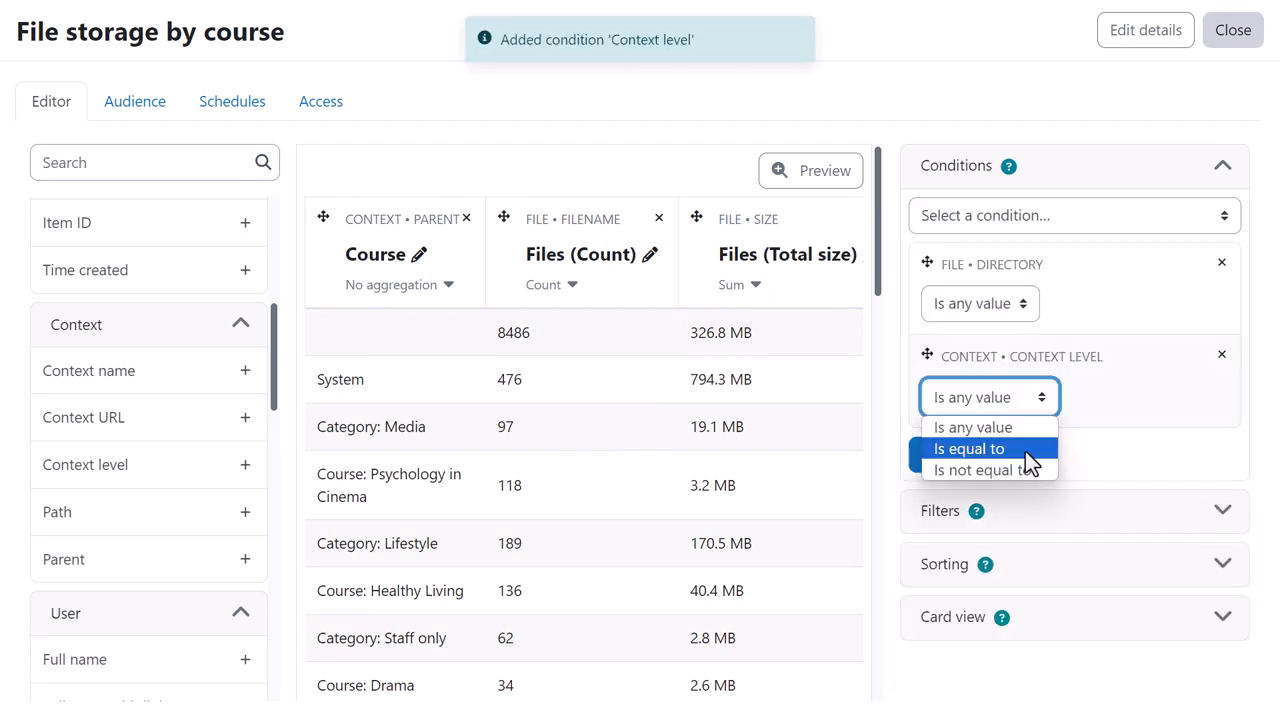
pyautogui.click(968, 448)
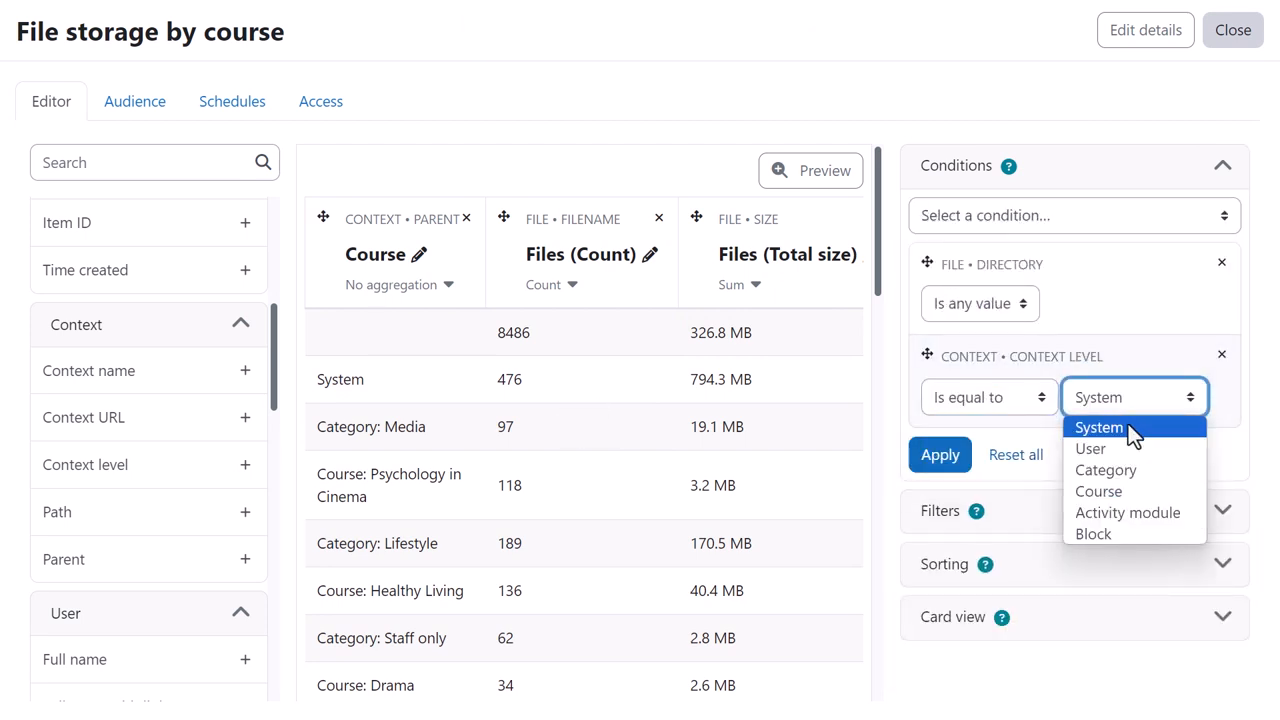
pyautogui.click(1128, 512)
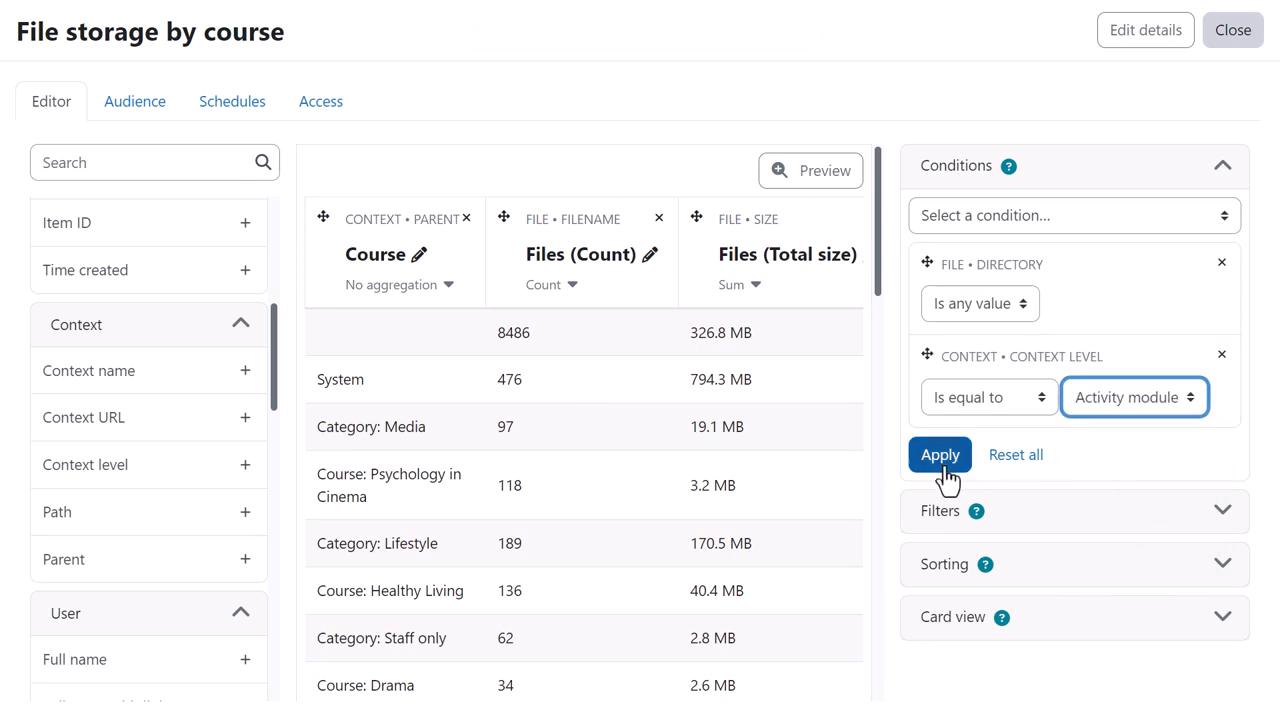
pyautogui.click(940, 454)
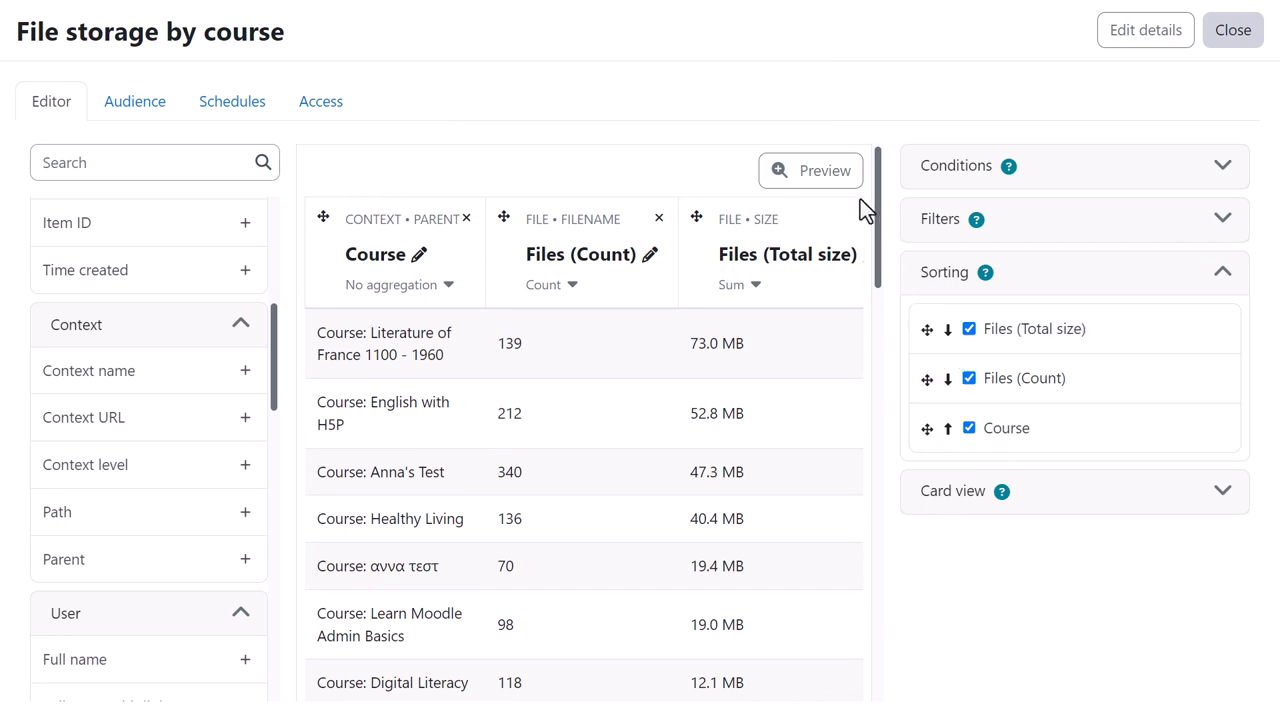
# Step: Preview the finished File storage by course report
pyautogui.click(812, 170)
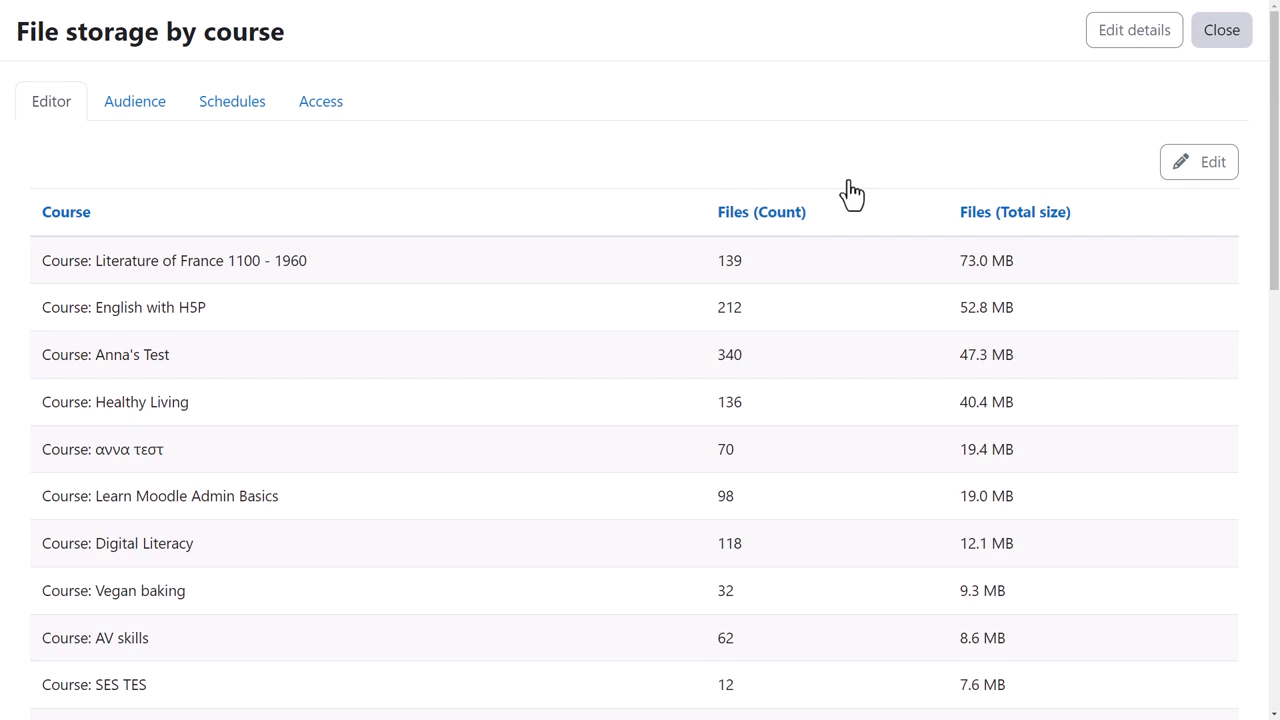
pyautogui.click(1198, 160)
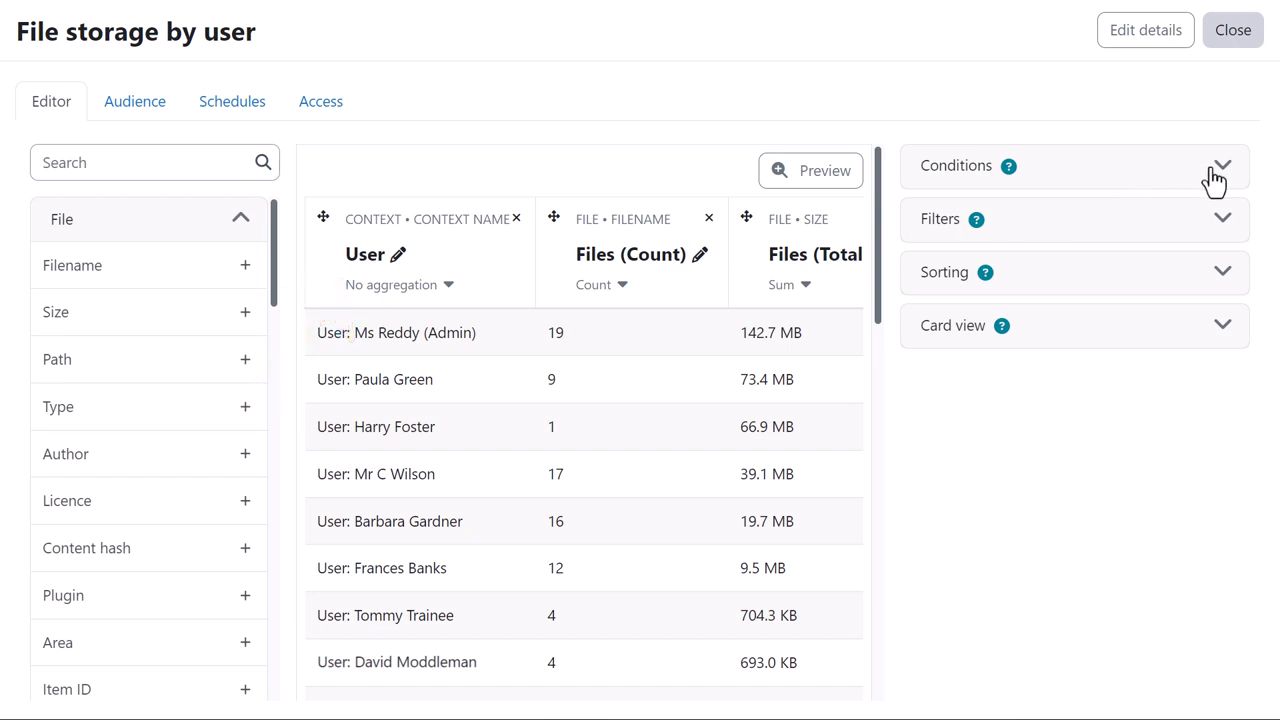
# Step: Show the conditions panel of the File storage by user report
pyautogui.click(1222, 164)
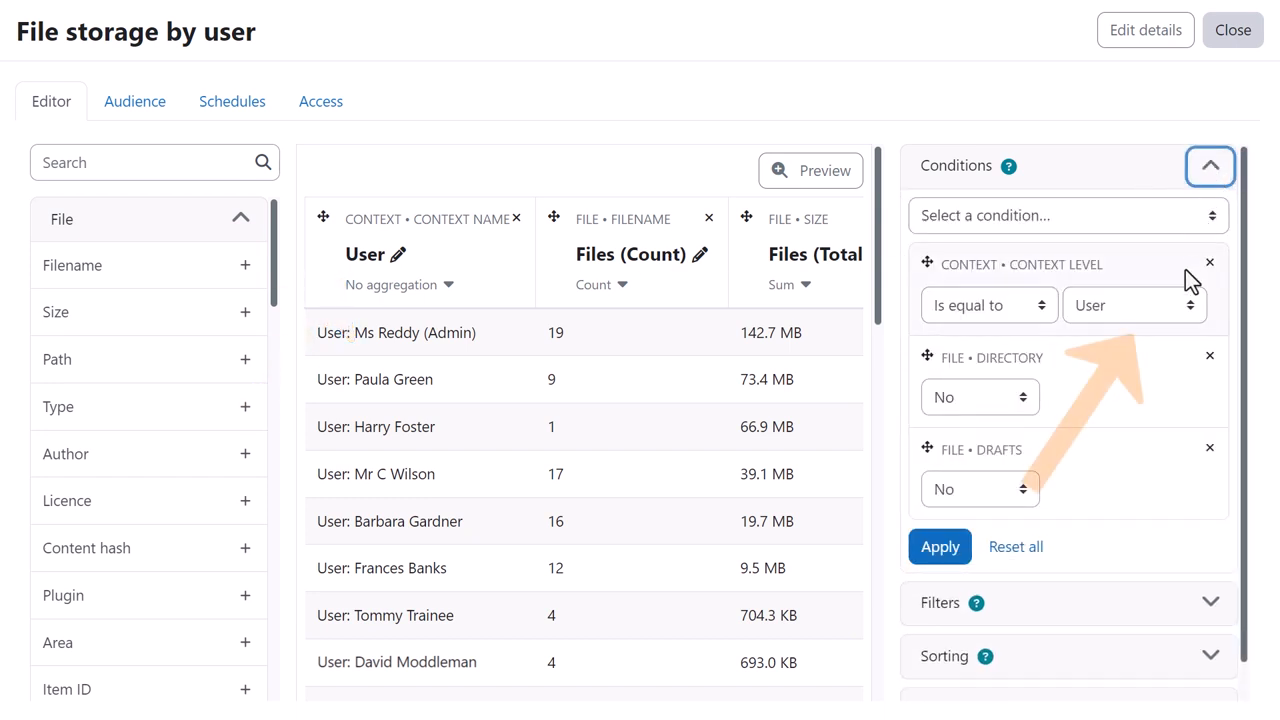